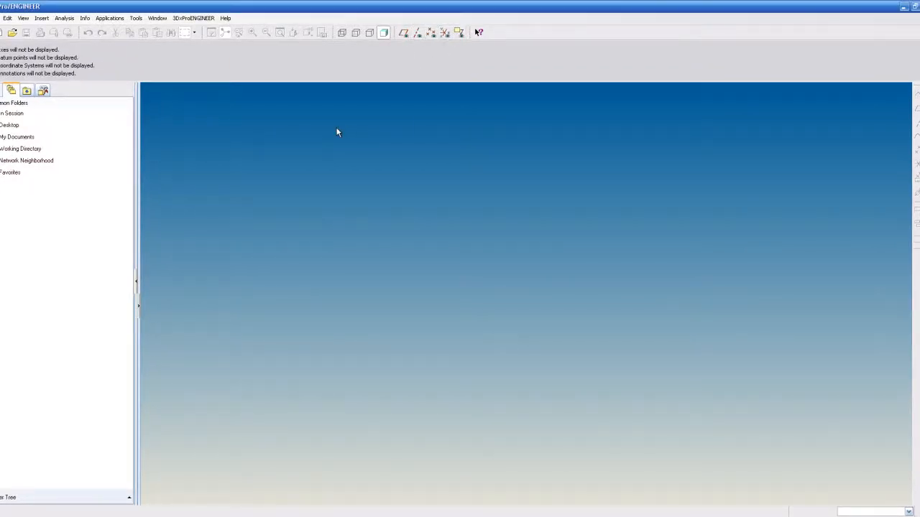
{"action": "mouse_move", "coordinate": [330, 223]}
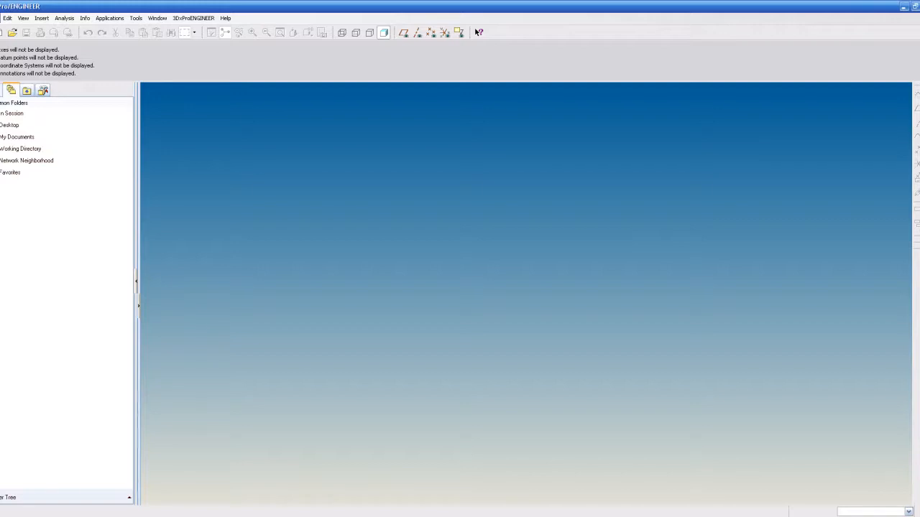
Create a new solid part named starting with 's'.
{"action": "left_click", "coordinate": [18, 47]}
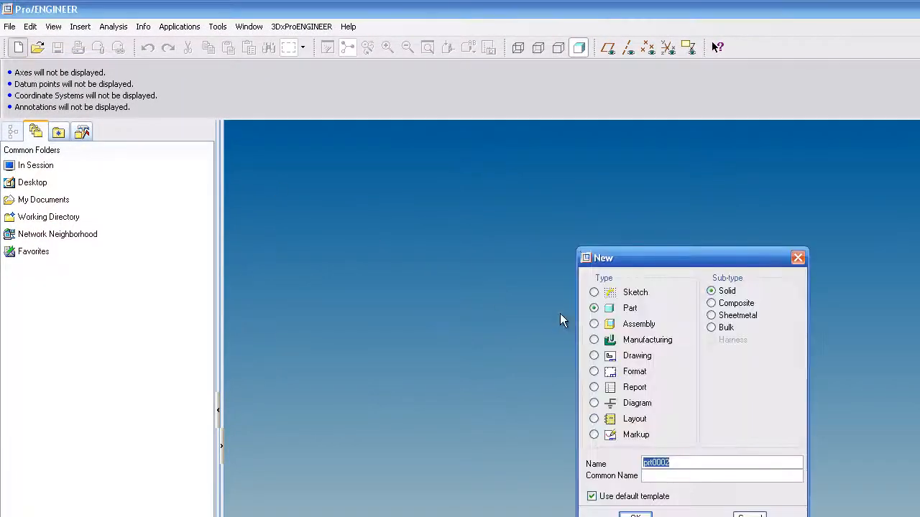
{"action": "mouse_move", "coordinate": [559, 331]}
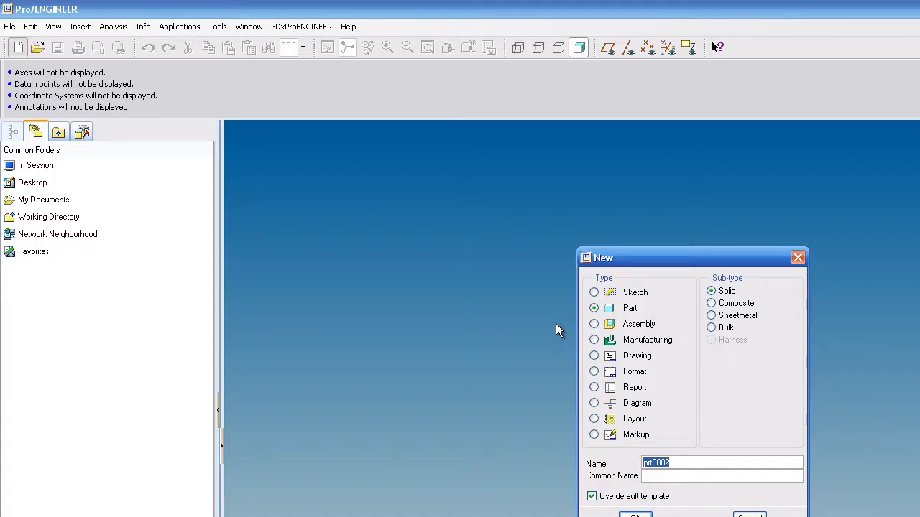
{"action": "type", "text": "s"}
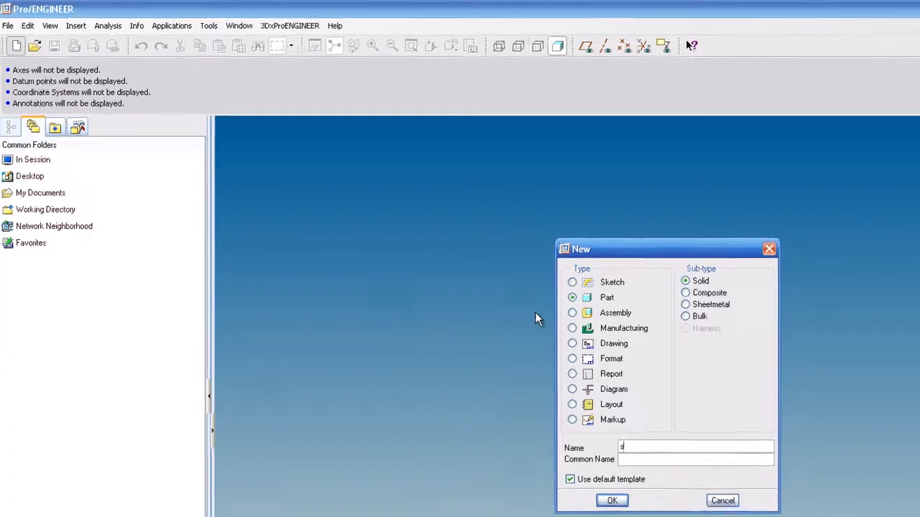
{"action": "left_click", "coordinate": [611, 501]}
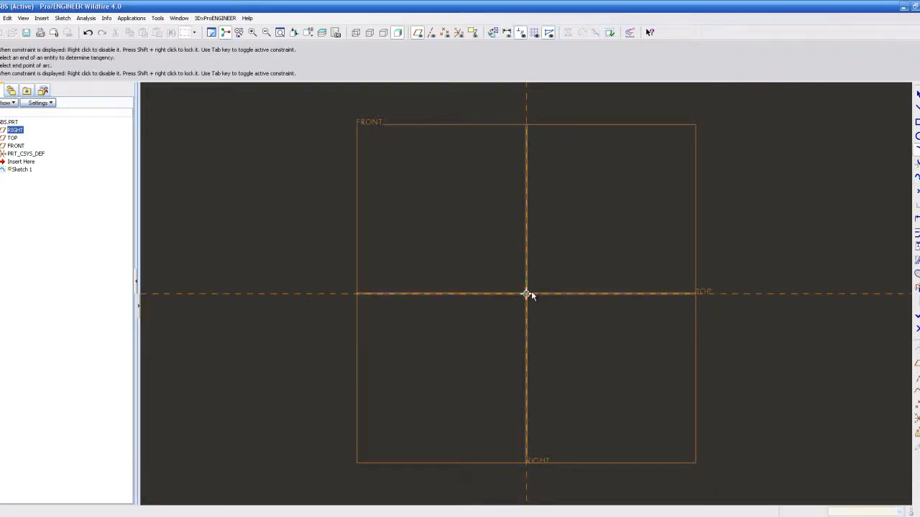
{"action": "mouse_move", "coordinate": [275, 344]}
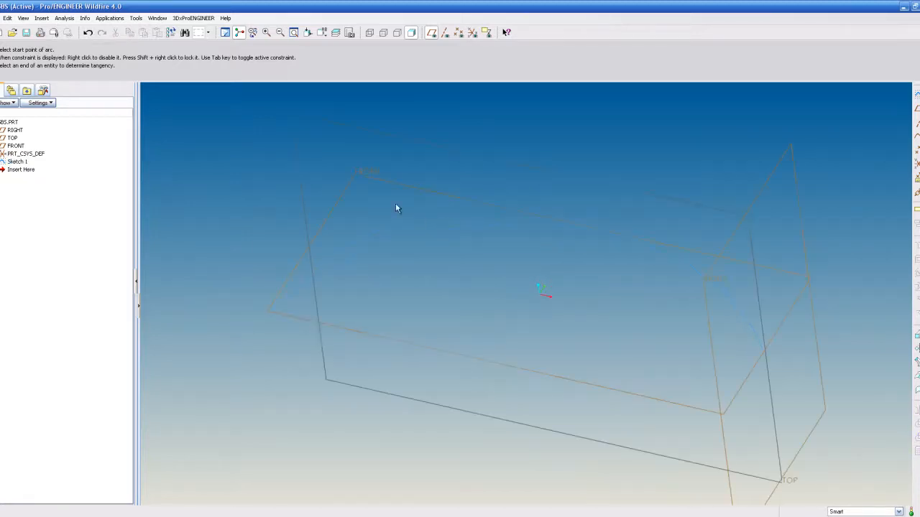
Start Swept Blend along the arc, placing Section 1 at its start point, and sketch it.
{"action": "left_click", "coordinate": [41, 18]}
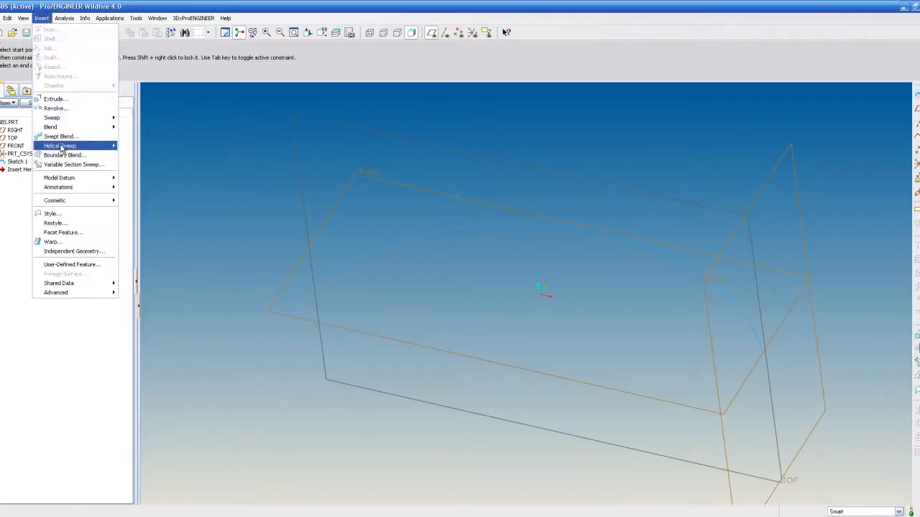
{"action": "left_click", "coordinate": [60, 136]}
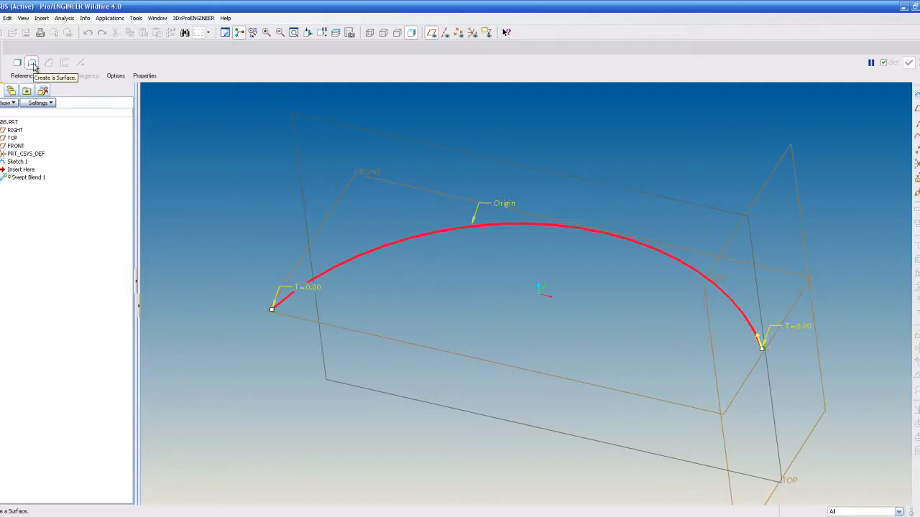
{"action": "mouse_move", "coordinate": [17, 63]}
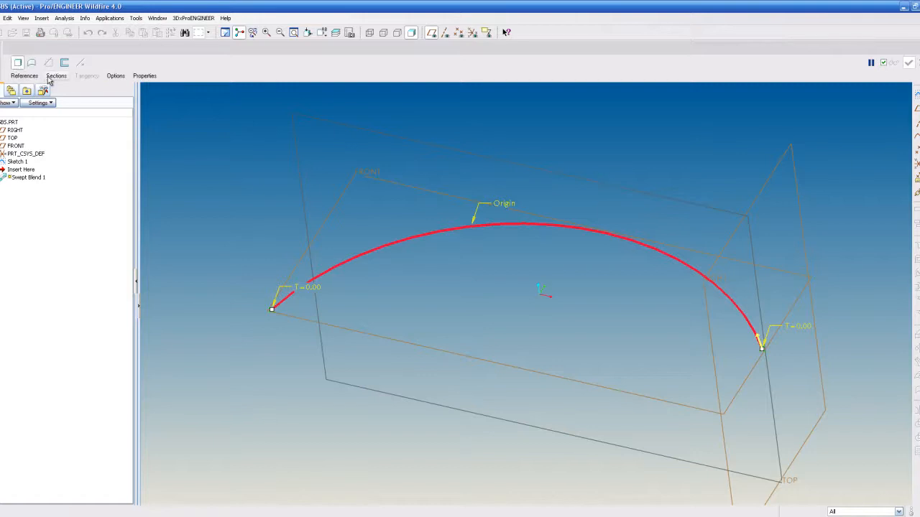
{"action": "left_click", "coordinate": [56, 75]}
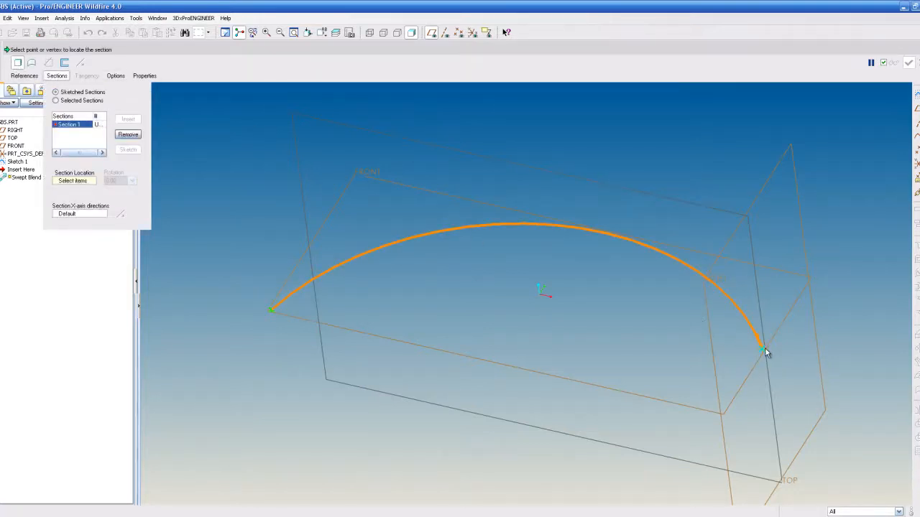
{"action": "left_click", "coordinate": [761, 350]}
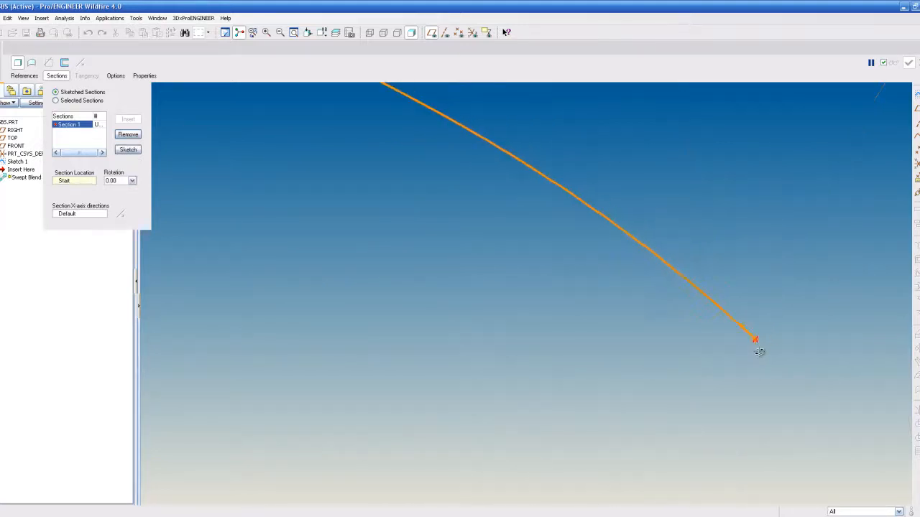
{"action": "left_click_drag", "start_coordinate": [759, 351], "coordinate": [557, 291]}
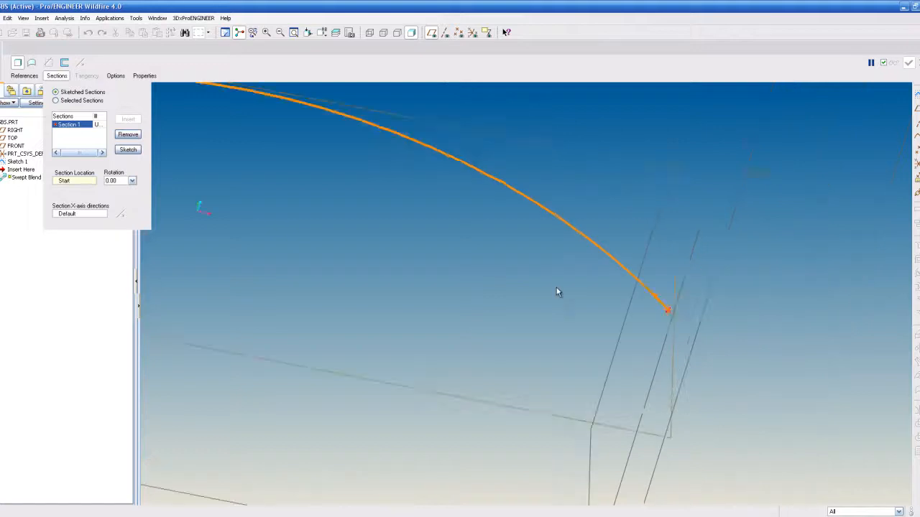
{"action": "left_click", "coordinate": [128, 149]}
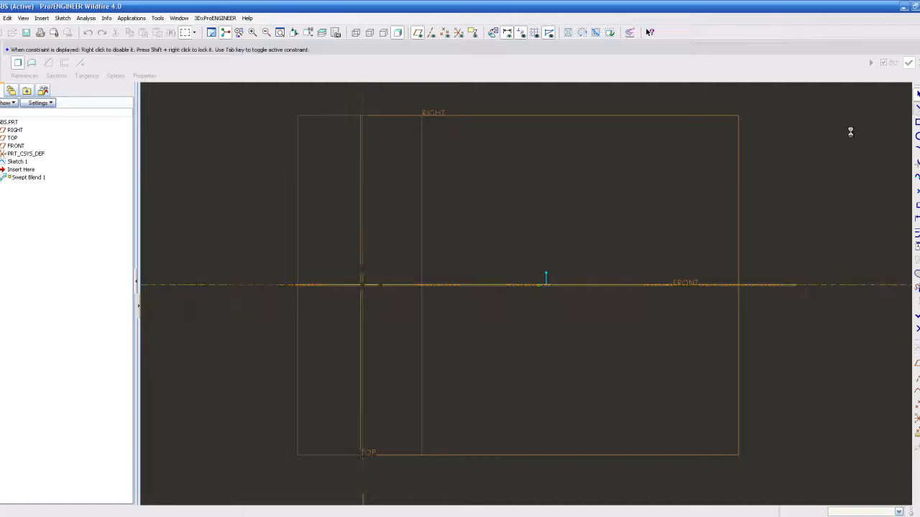
{"action": "mouse_move", "coordinate": [334, 260]}
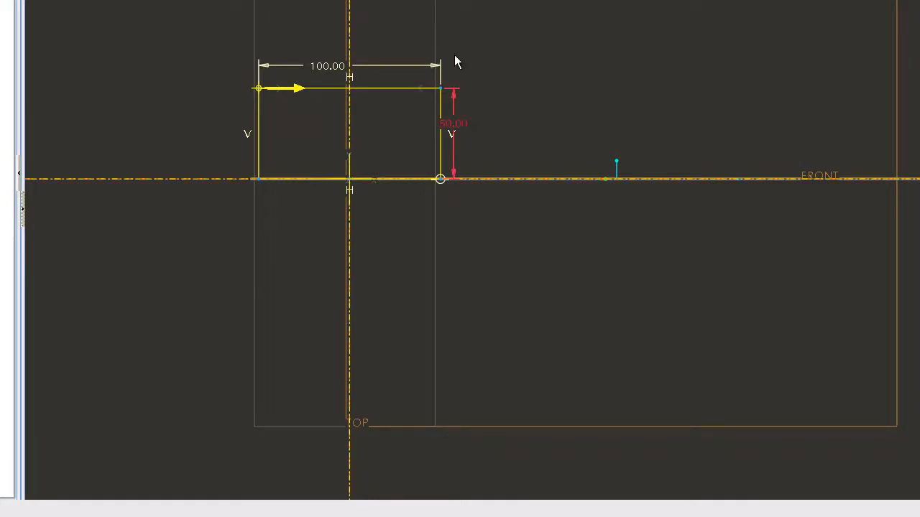
Adjust the start point and set the corner radius of the 100 by 50 section.
{"action": "right_click", "coordinate": [259, 88]}
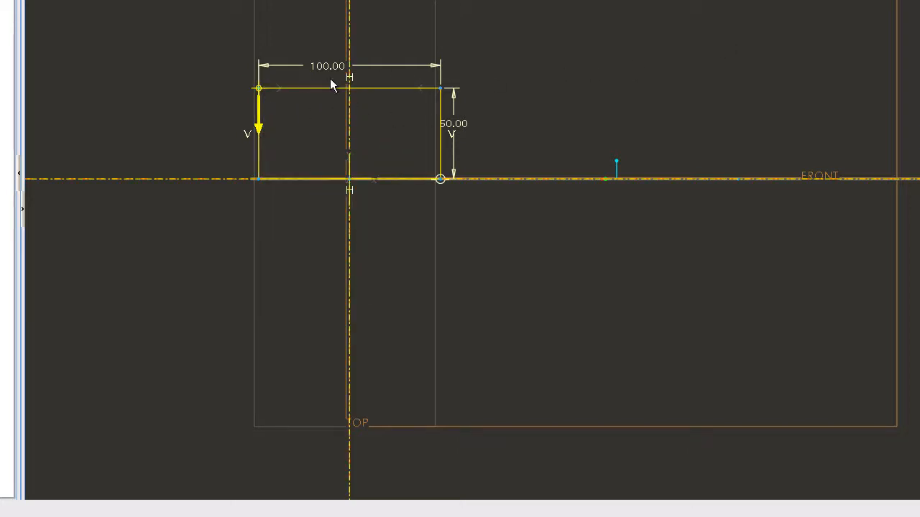
{"action": "mouse_move", "coordinate": [279, 104]}
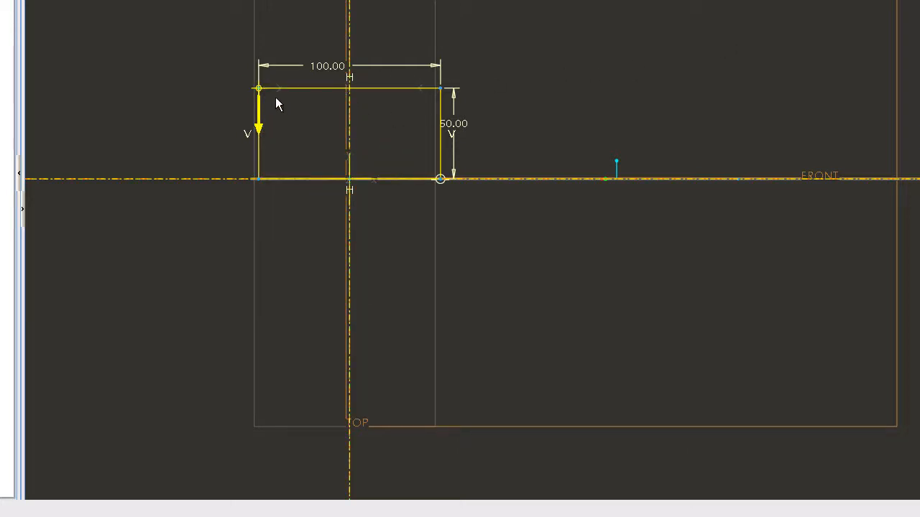
{"action": "mouse_move", "coordinate": [857, 116]}
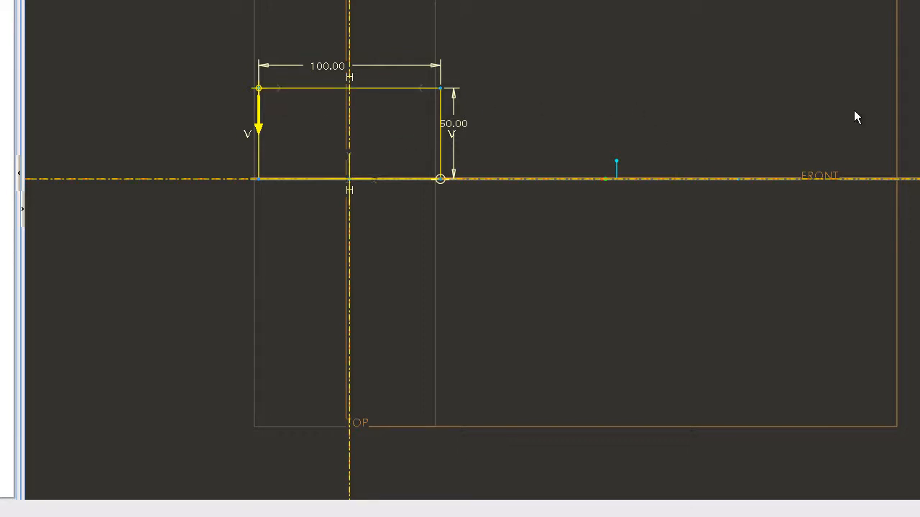
{"action": "mouse_move", "coordinate": [272, 115]}
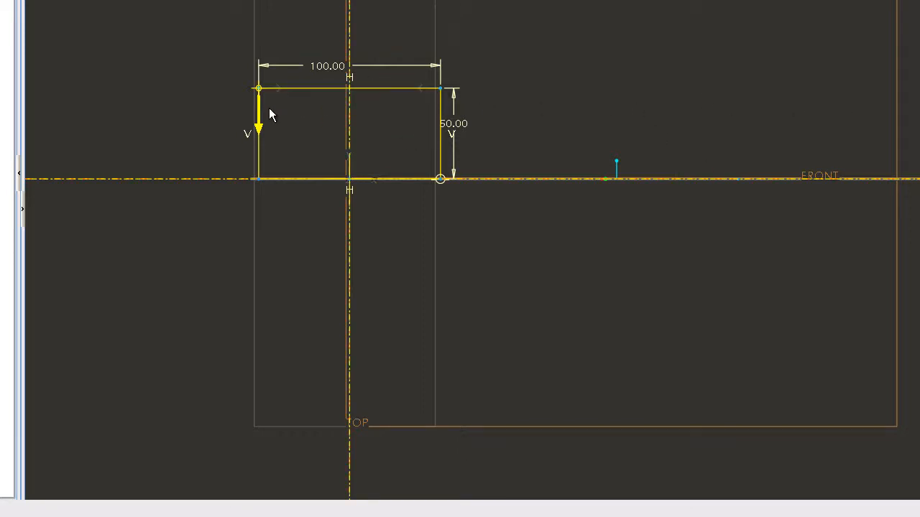
{"action": "mouse_move", "coordinate": [266, 126]}
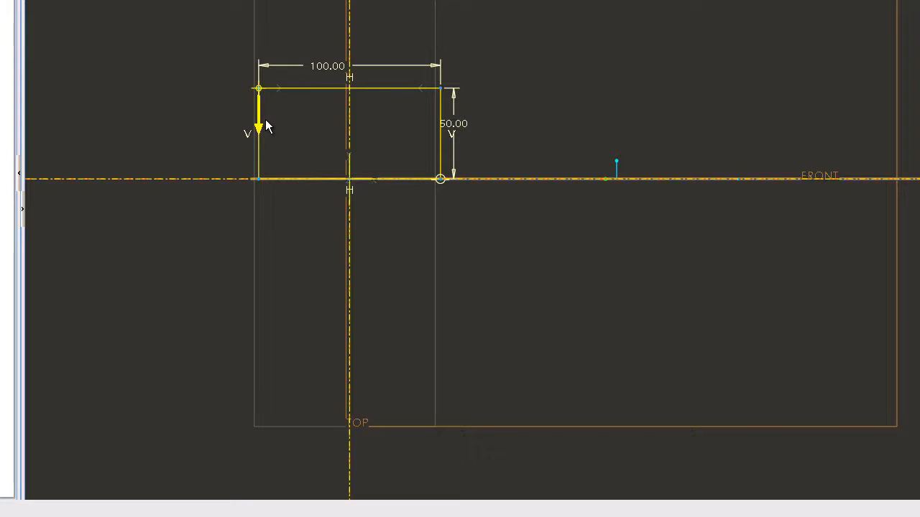
{"action": "mouse_move", "coordinate": [257, 133]}
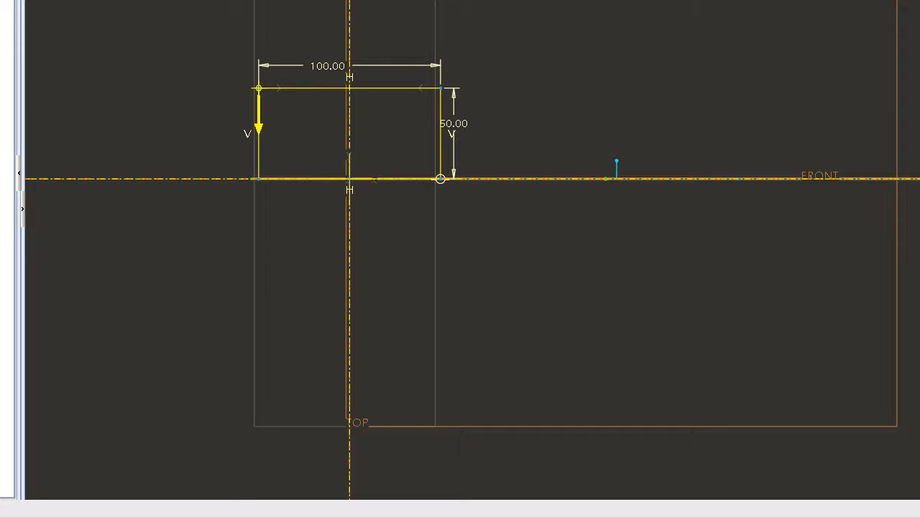
{"action": "mouse_move", "coordinate": [458, 168]}
{"action": "type", "text": "1"}
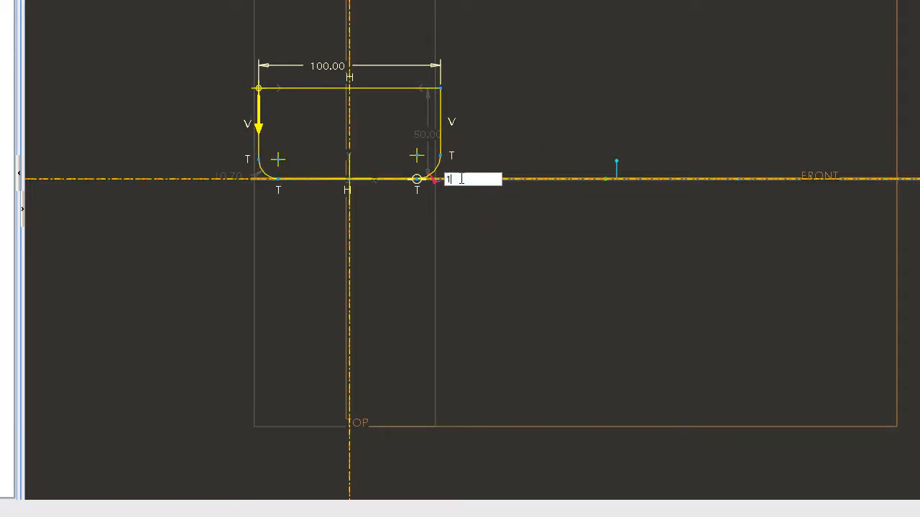
{"action": "key", "text": "backspace"}
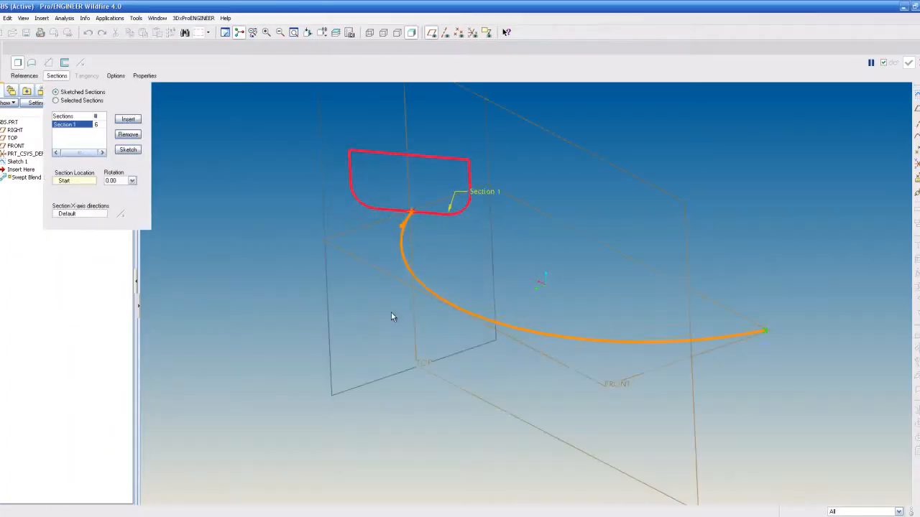
{"action": "mouse_move", "coordinate": [369, 202]}
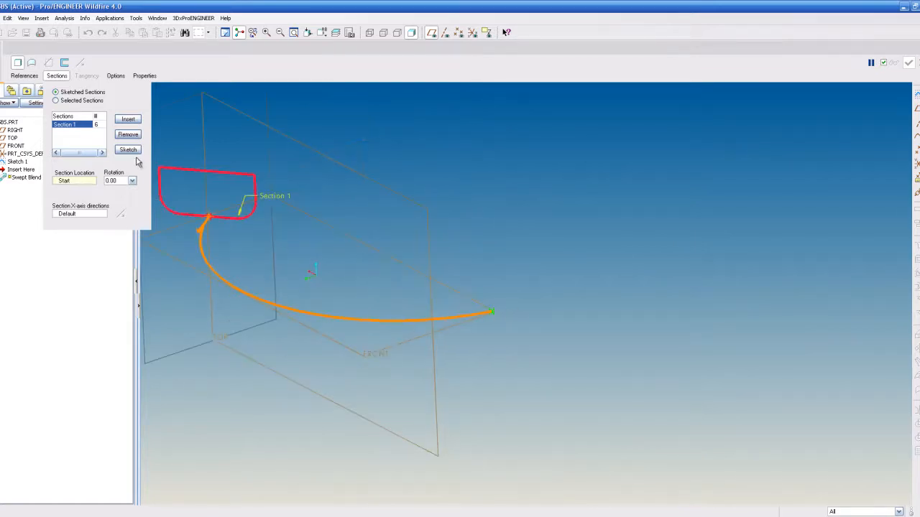
Begin sketching the inserted second blend section.
{"action": "left_click", "coordinate": [128, 119]}
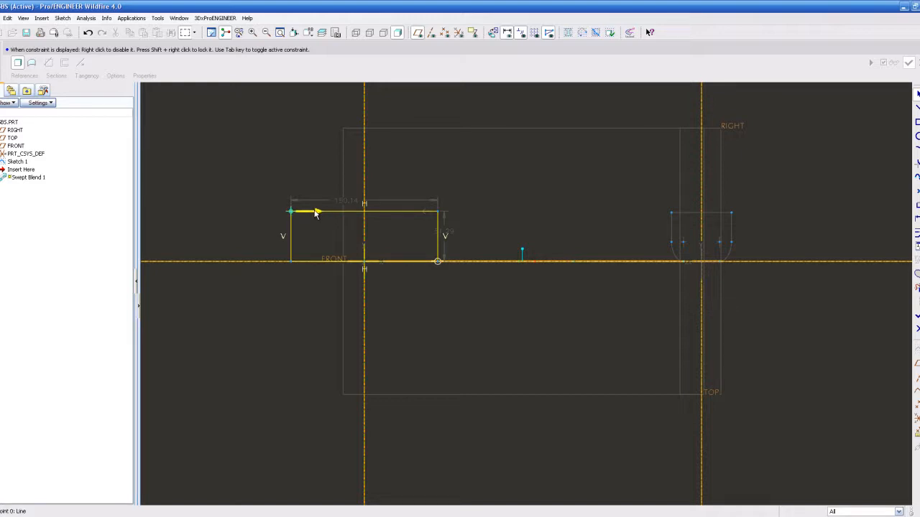
{"action": "mouse_move", "coordinate": [291, 213]}
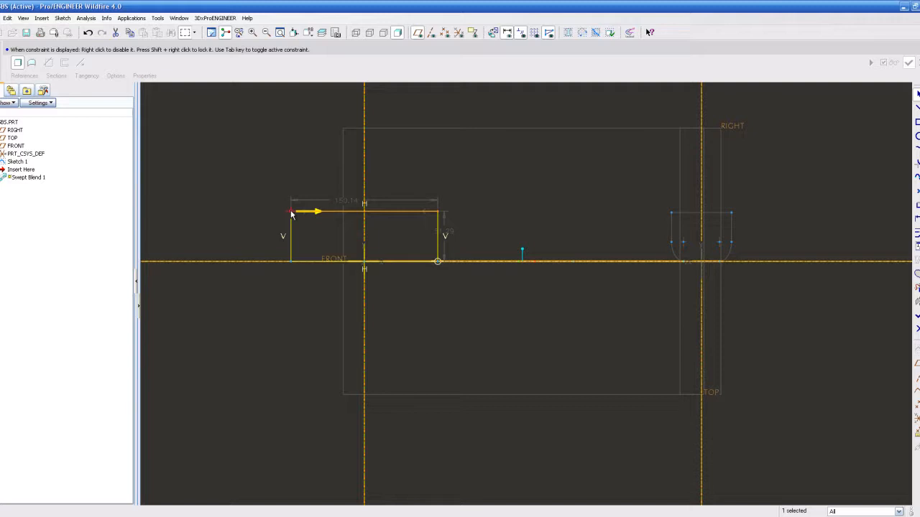
Sketch the 50-wide second section with 10-radius bottom corners and finish it.
{"action": "right_click", "coordinate": [291, 214]}
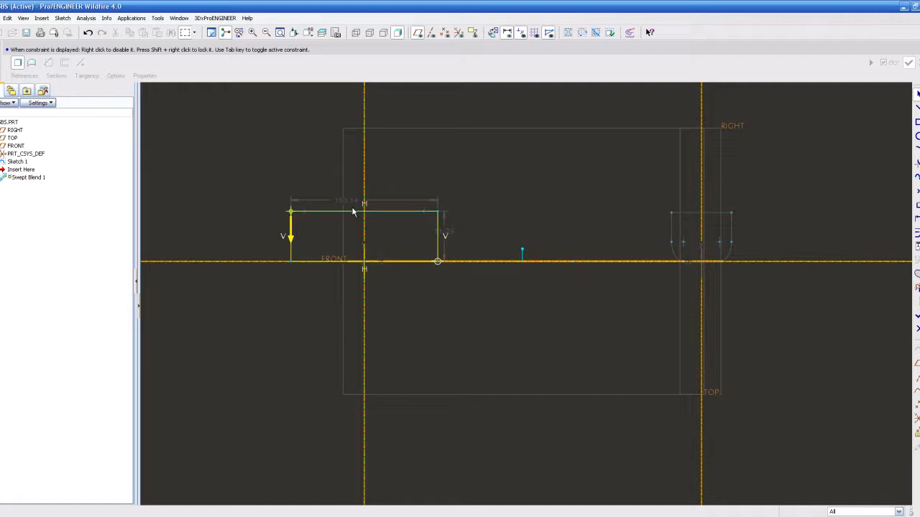
{"action": "left_click", "coordinate": [363, 208]}
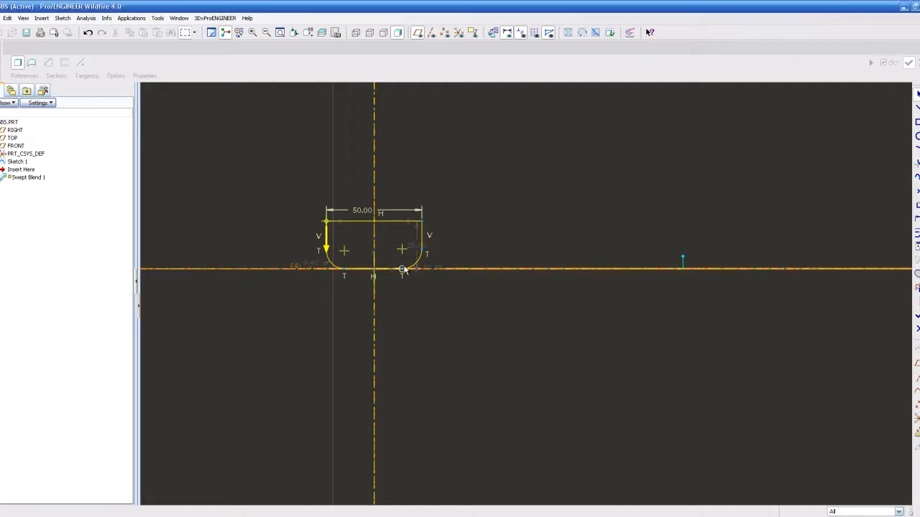
{"action": "left_click", "coordinate": [402, 269]}
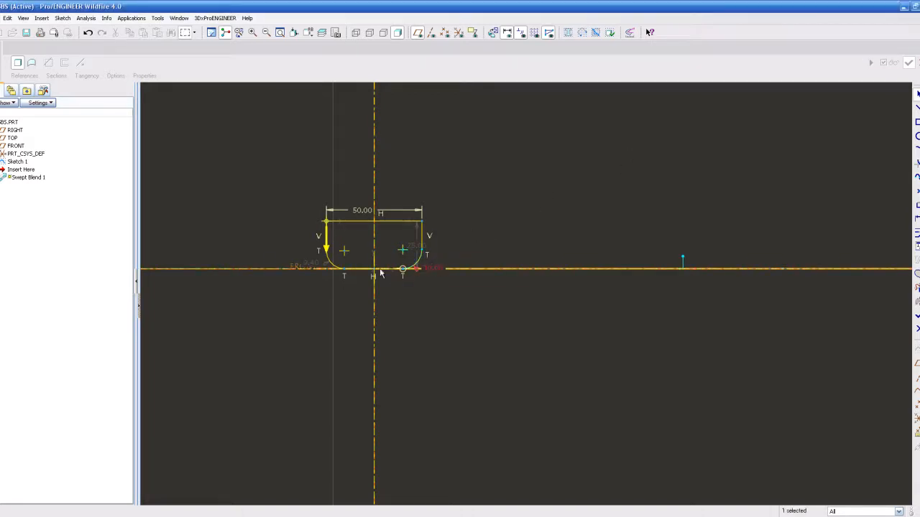
{"action": "double_click", "coordinate": [301, 265]}
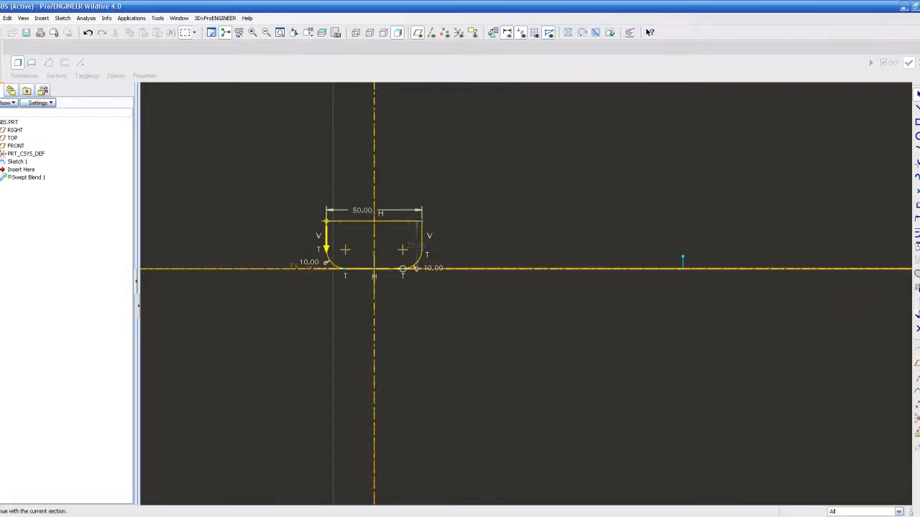
{"action": "left_click", "coordinate": [56, 75]}
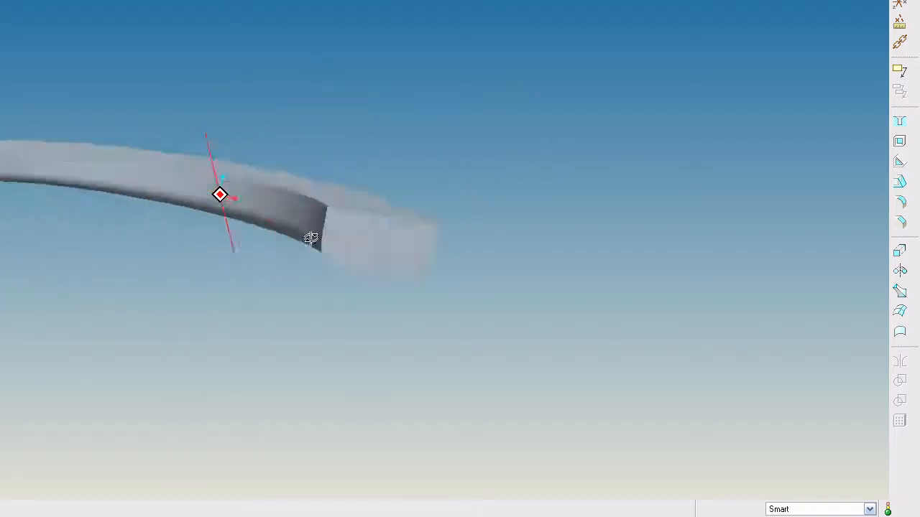
Orbit the swept blend preview to inspect the narrow end.
{"action": "left_click_drag", "start_coordinate": [308, 237], "coordinate": [307, 300]}
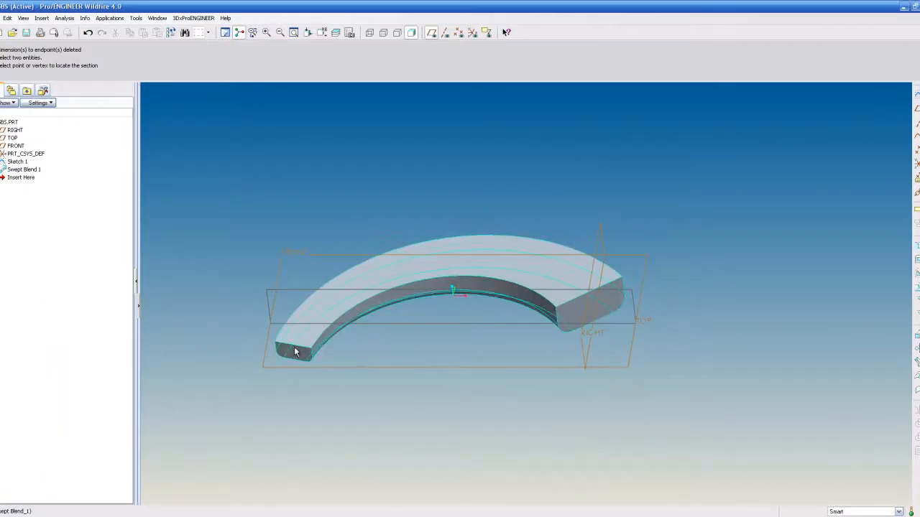
{"action": "mouse_move", "coordinate": [562, 290]}
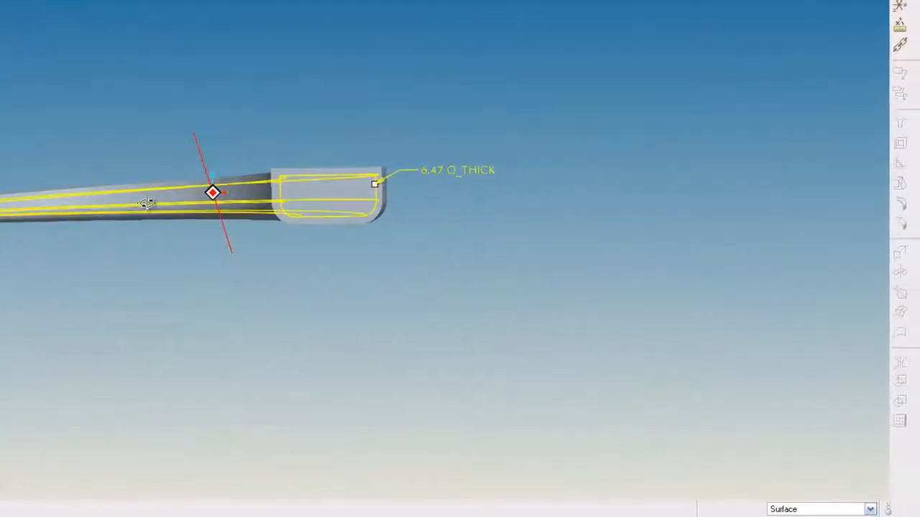
Shell the solid to thickness 5, removing the top and end faces.
{"action": "left_click_drag", "start_coordinate": [216, 192], "coordinate": [180, 241]}
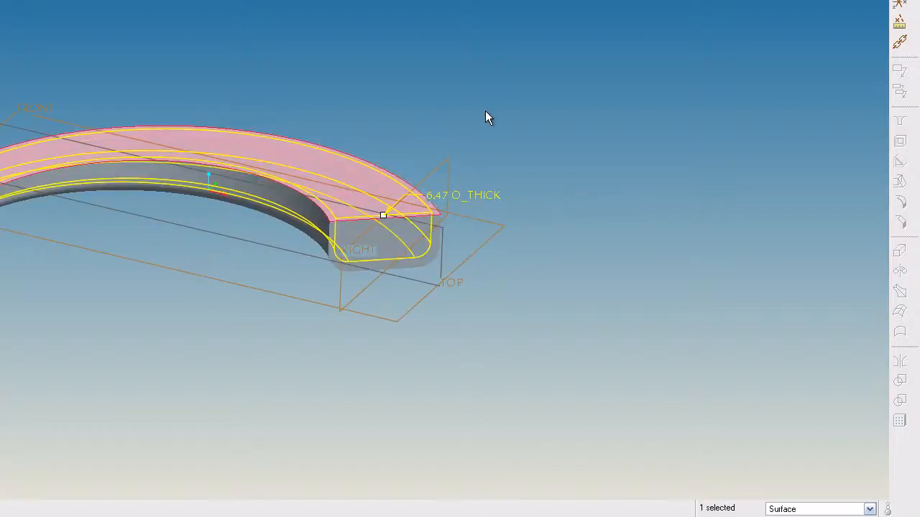
{"action": "left_click_drag", "start_coordinate": [488, 115], "coordinate": [486, 90]}
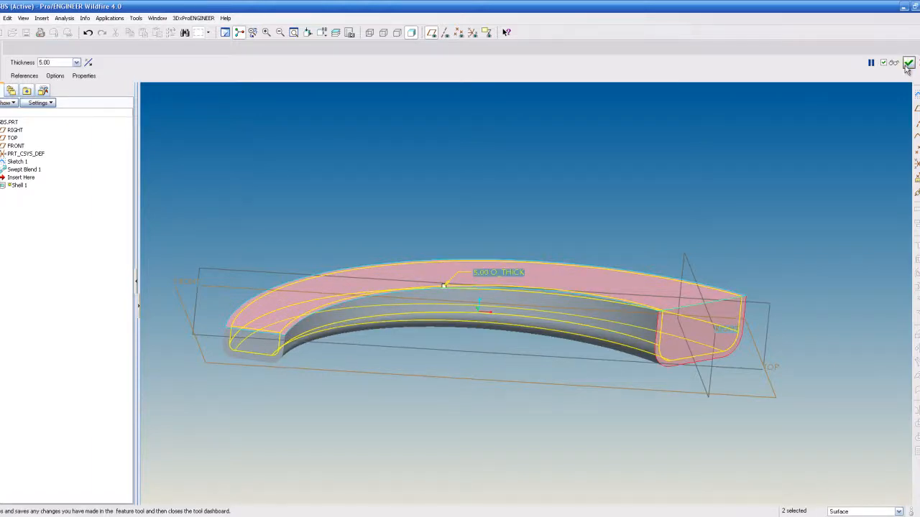
{"action": "left_click", "coordinate": [909, 62]}
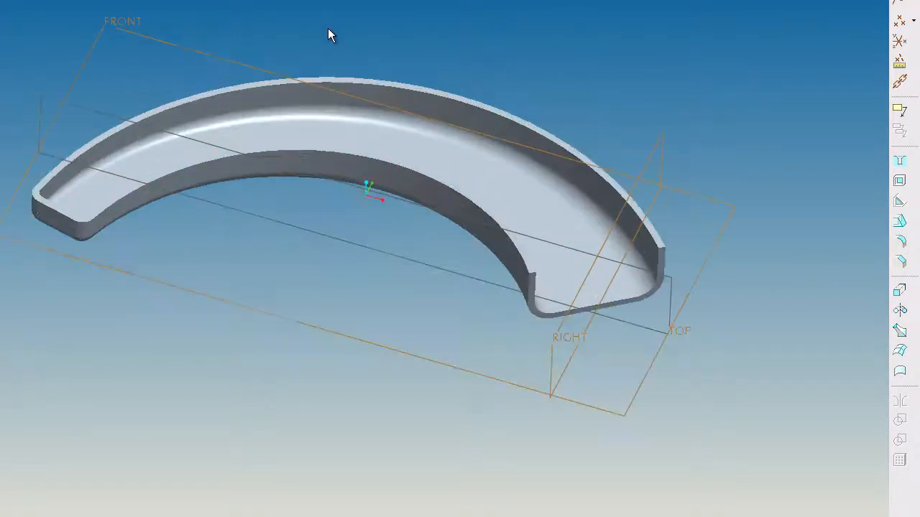
Orbit the rounded channel to check its edges, open end and inner wall.
{"action": "left_click_drag", "start_coordinate": [329, 34], "coordinate": [233, 85]}
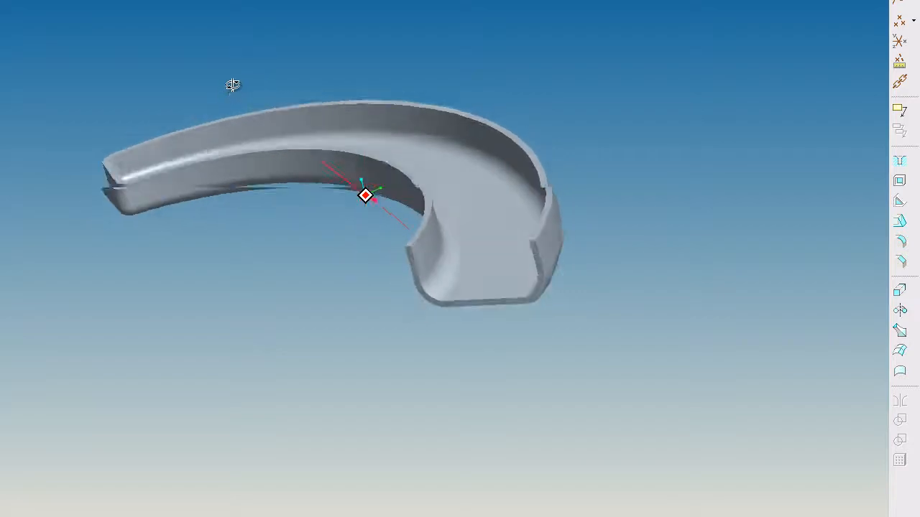
{"action": "left_click_drag", "start_coordinate": [232, 86], "coordinate": [280, 122]}
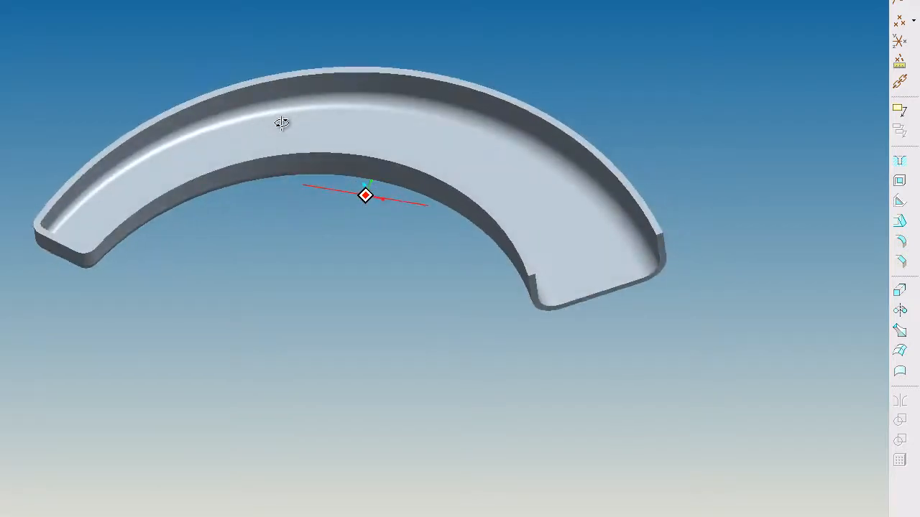
{"action": "left_click_drag", "start_coordinate": [281, 123], "coordinate": [310, 90]}
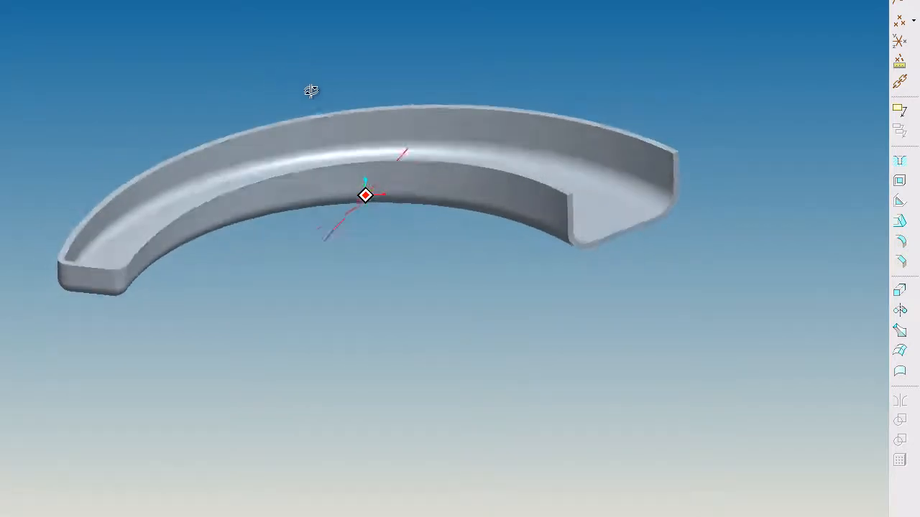
{"action": "left_click_drag", "start_coordinate": [311, 89], "coordinate": [298, 279]}
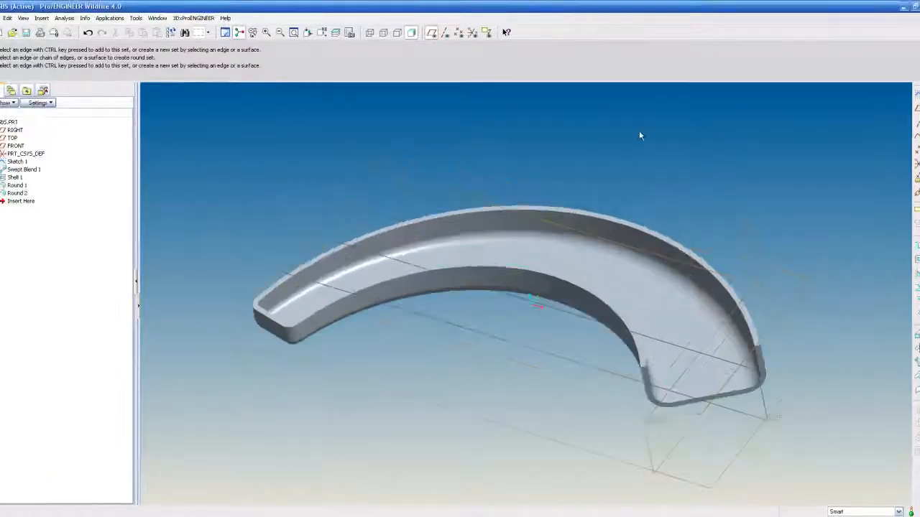
{"action": "left_click_drag", "start_coordinate": [639, 135], "coordinate": [596, 161]}
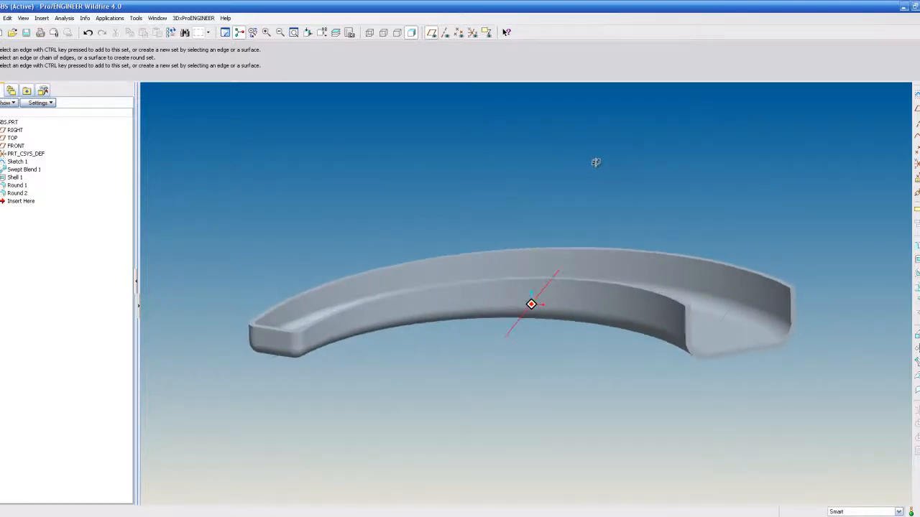